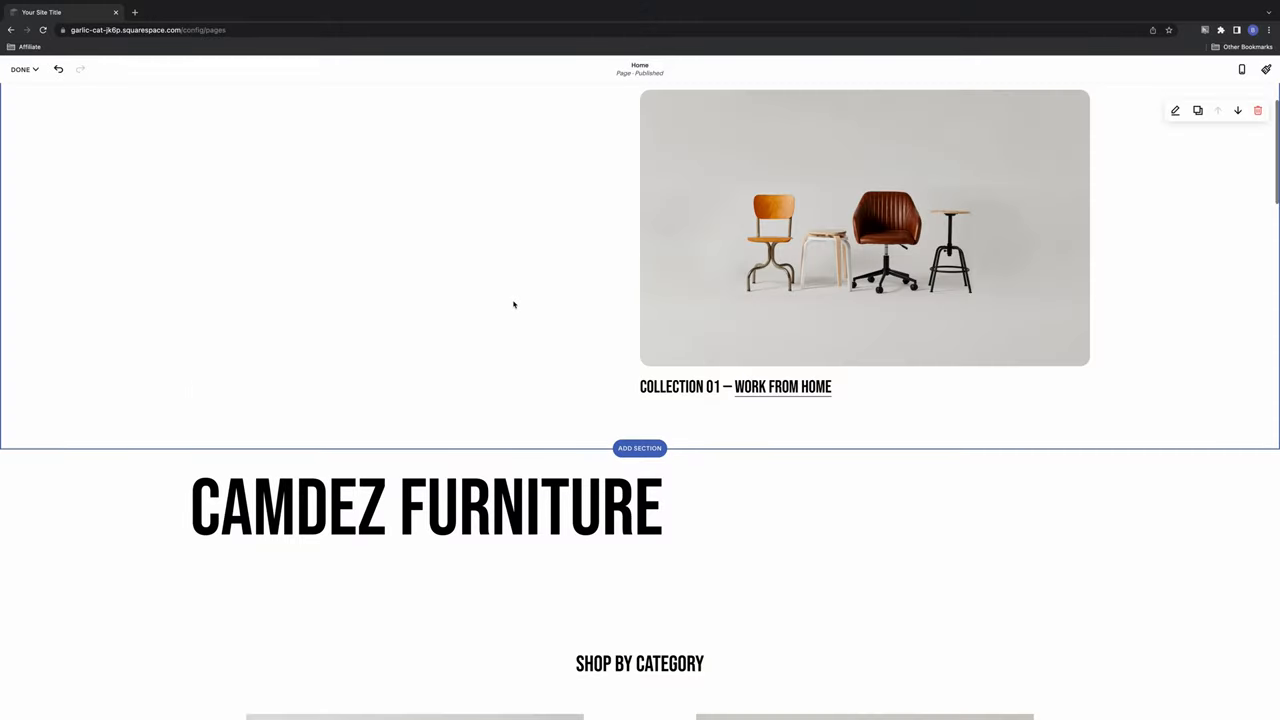
# Append the word DESIGN to the CAMDEZ FURNITURE home-page heading
pyautogui.click(424, 510)
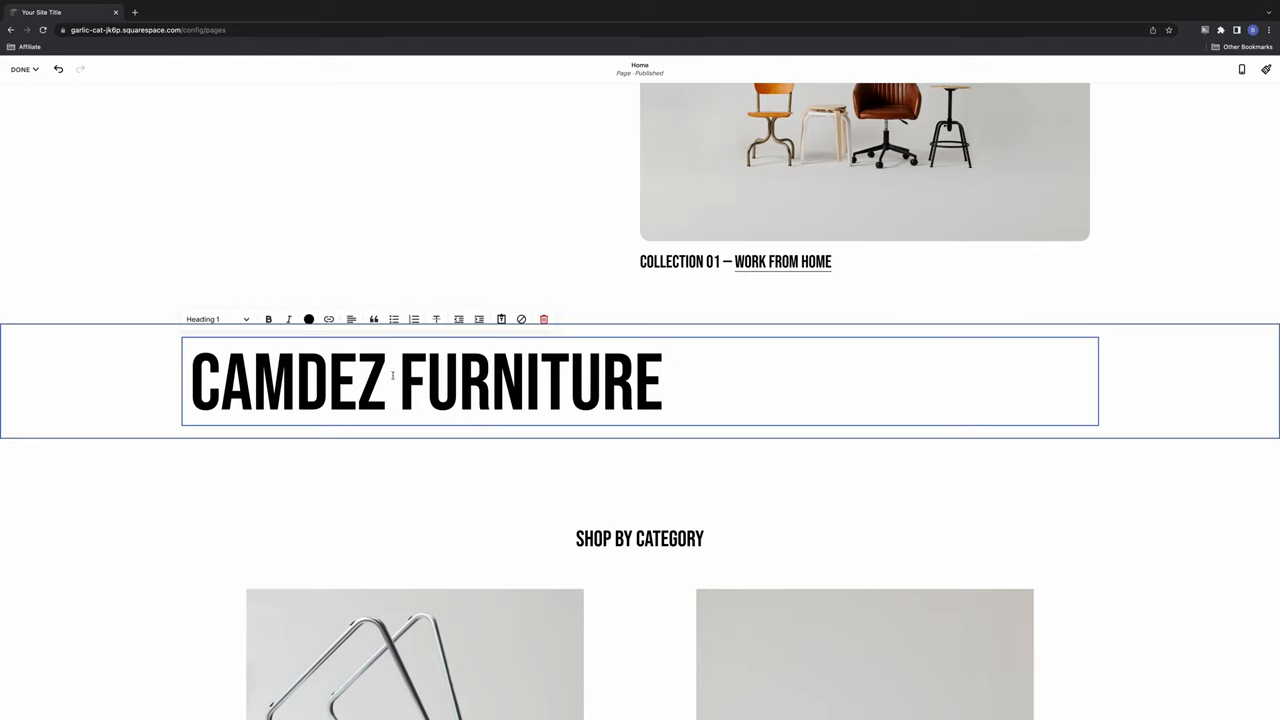
pyautogui.doubleClick(296, 388)
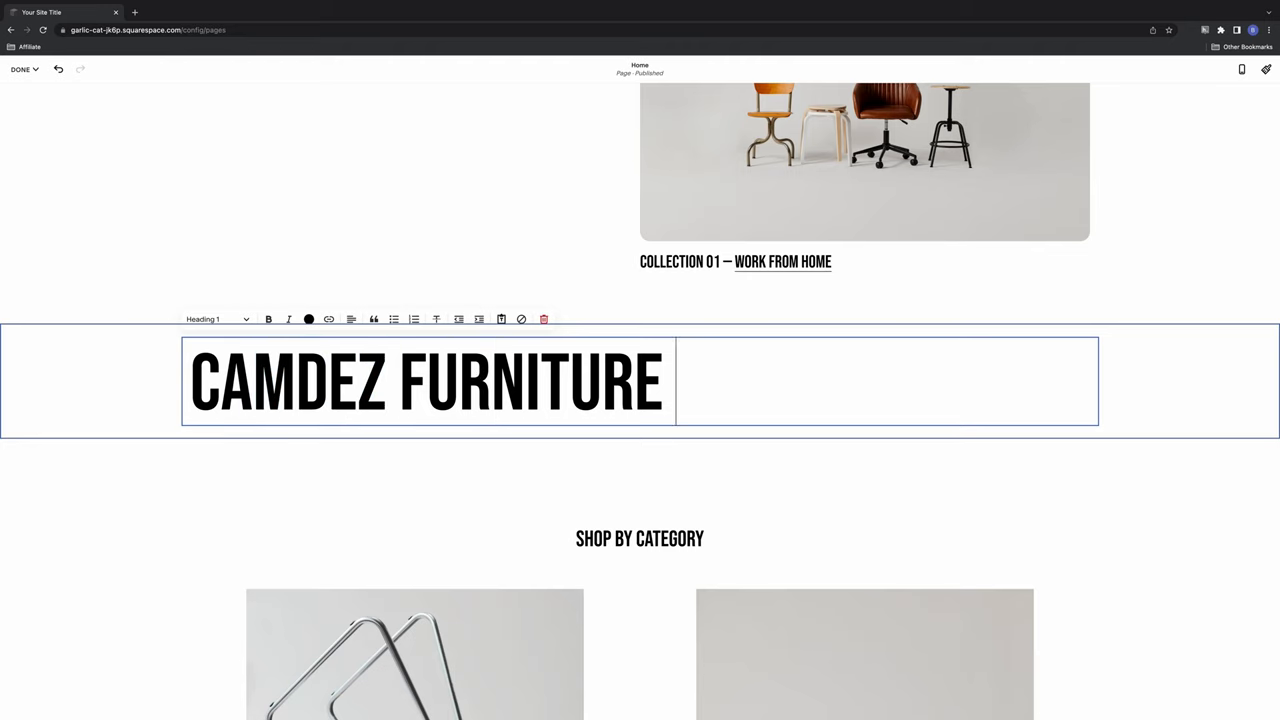
pyautogui.write('DESIGN')
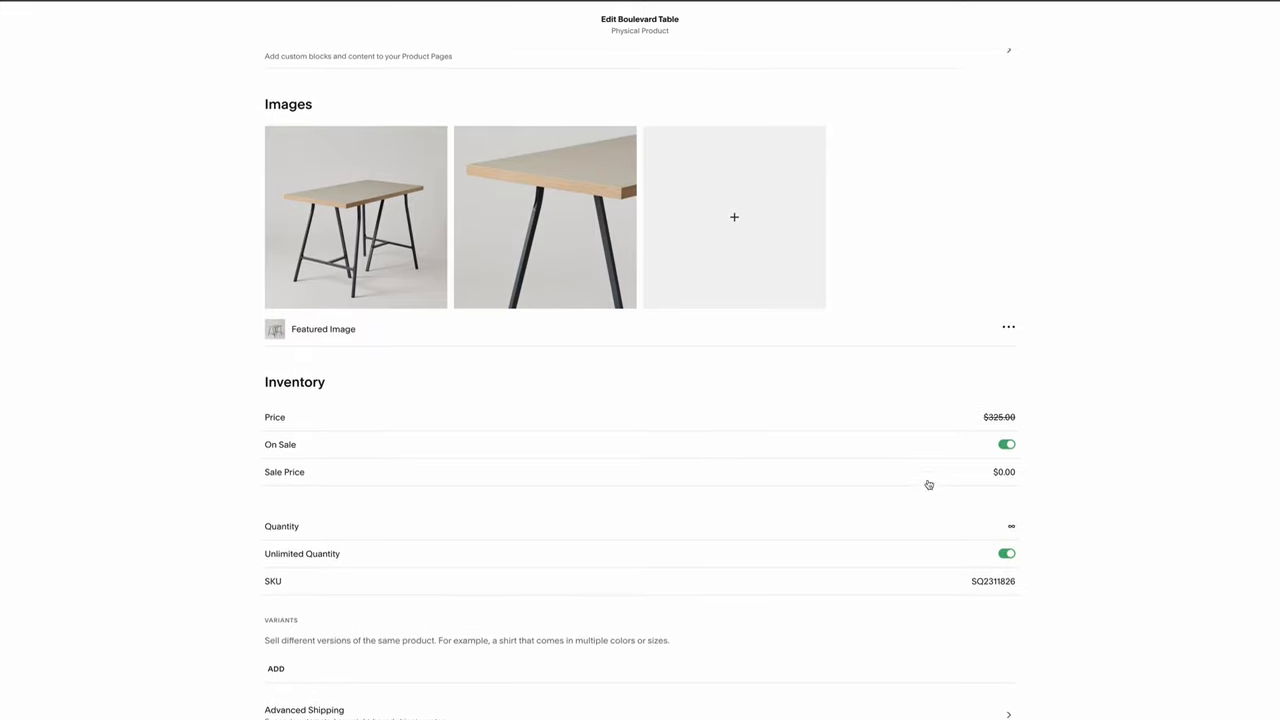
# Enter a $300.00 sale price for Boulevard Table in the Inventory section
pyautogui.write('300.00')
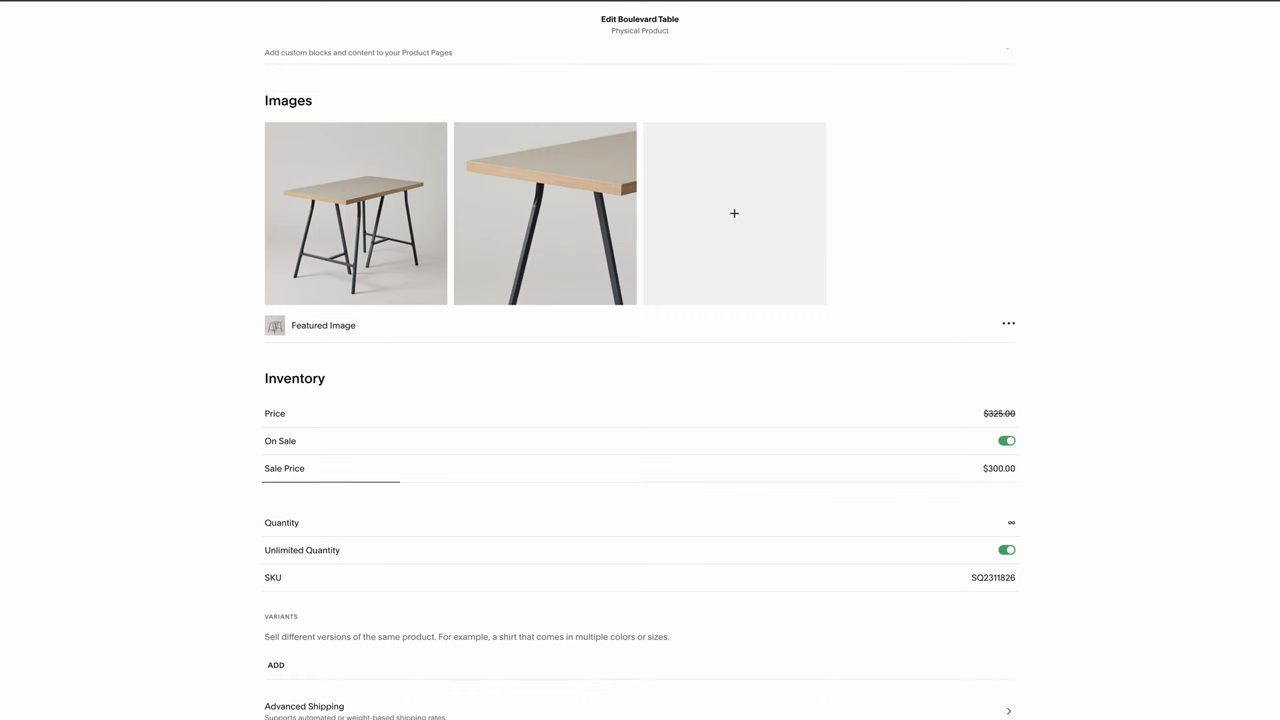
pyautogui.scroll(-3)
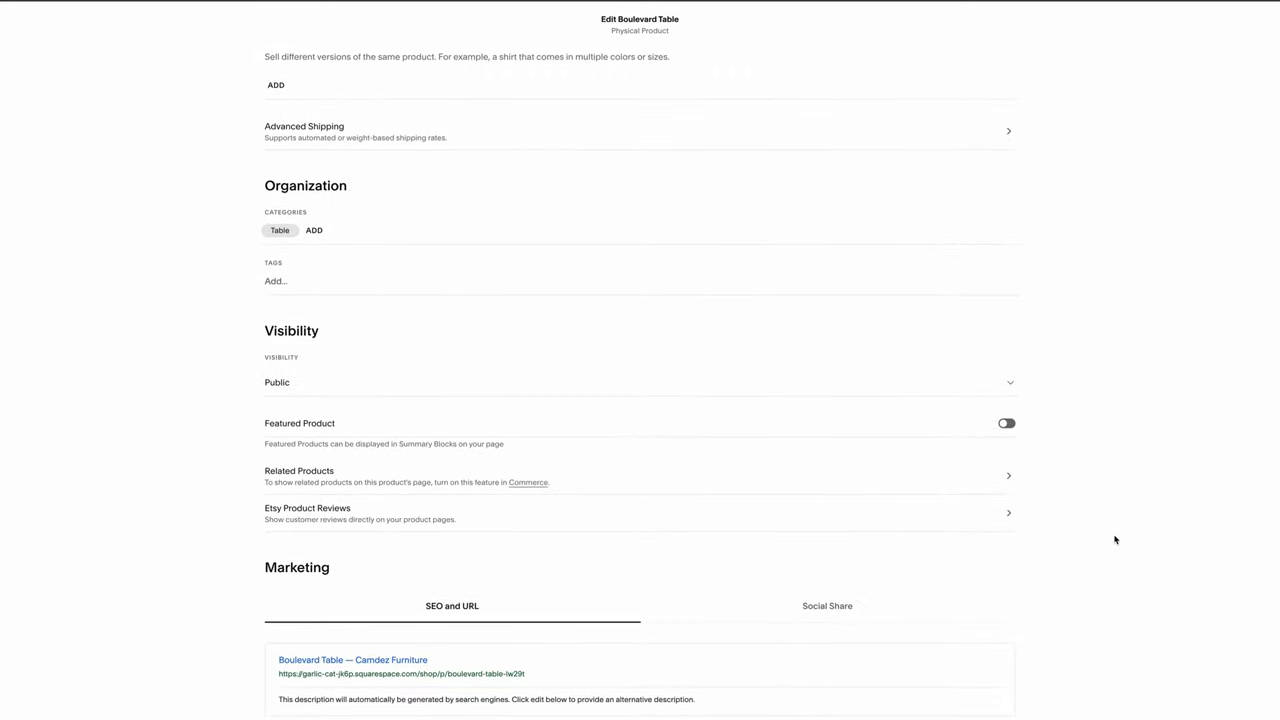
pyautogui.scroll(3)
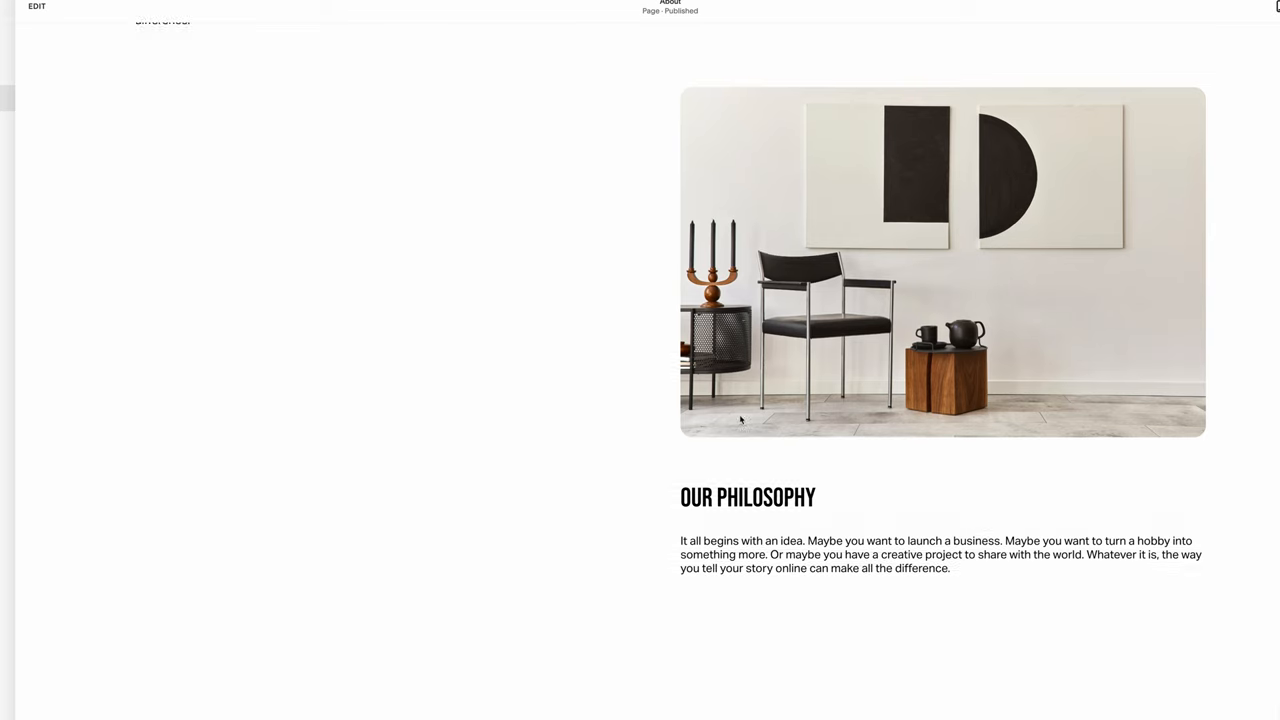
# Add camdezfurniture.com to the cart from the Get a New Domain results
pyautogui.scroll(-3)
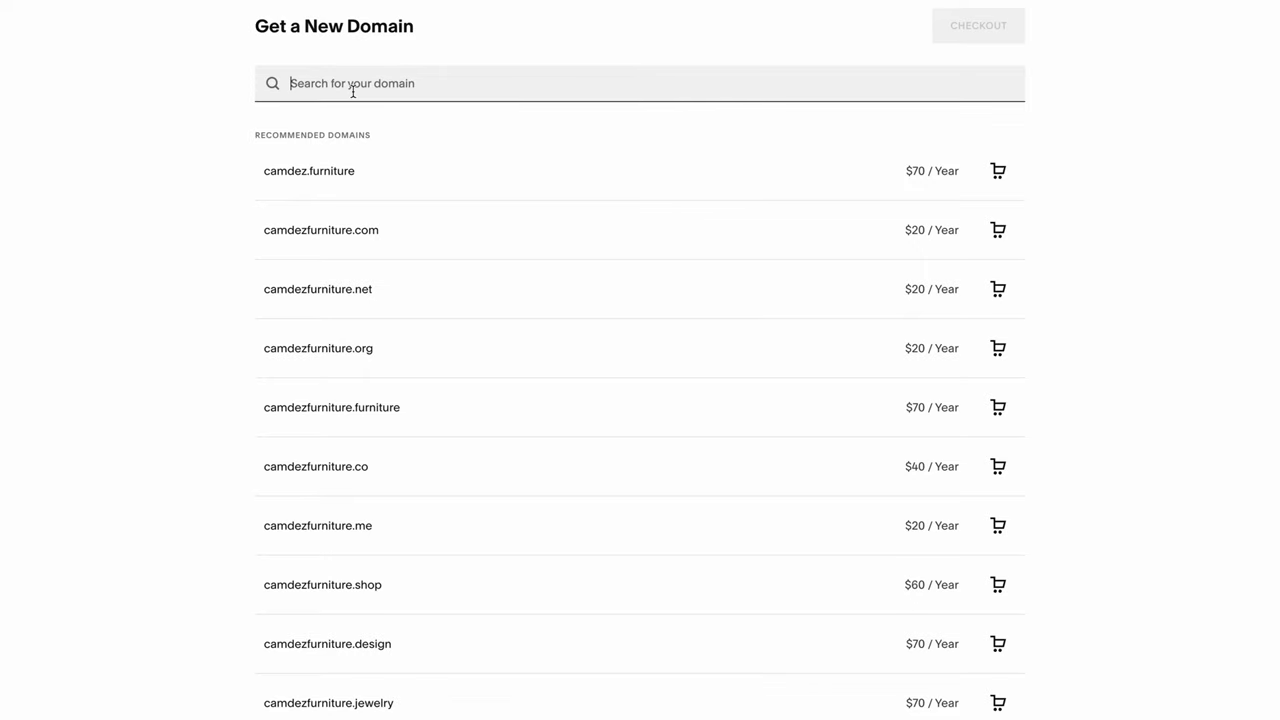
pyautogui.click(996, 230)
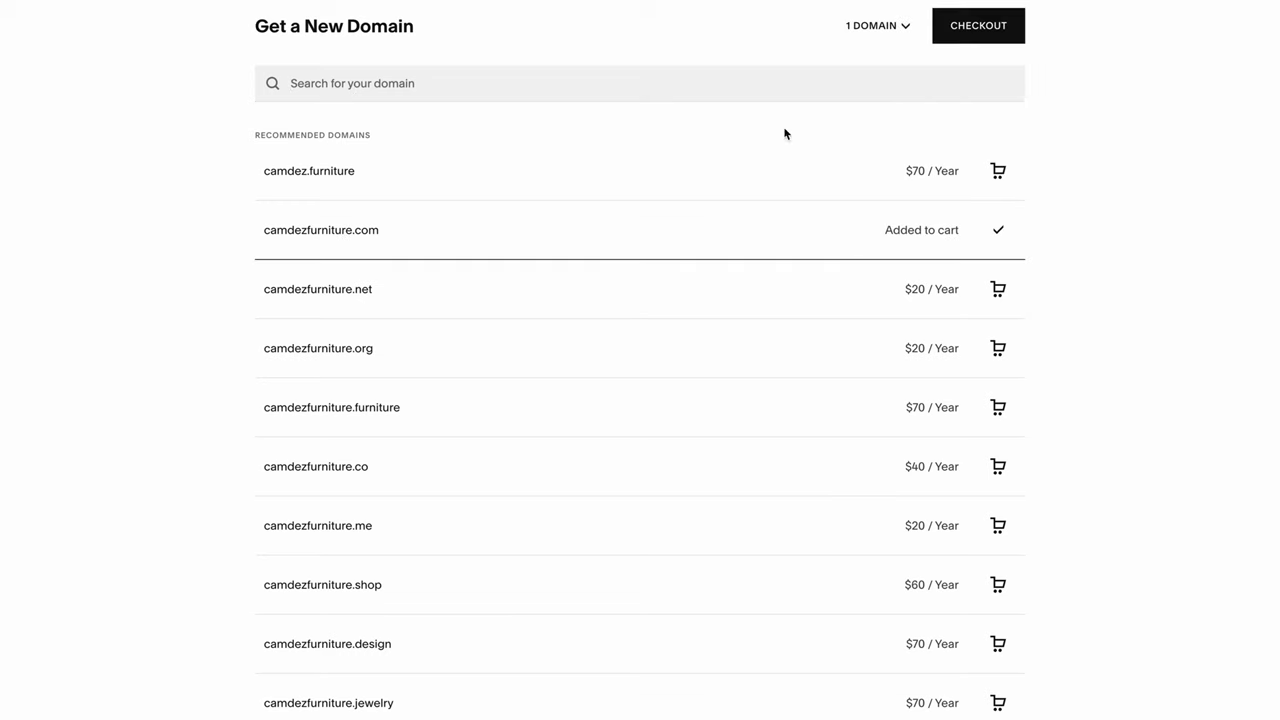